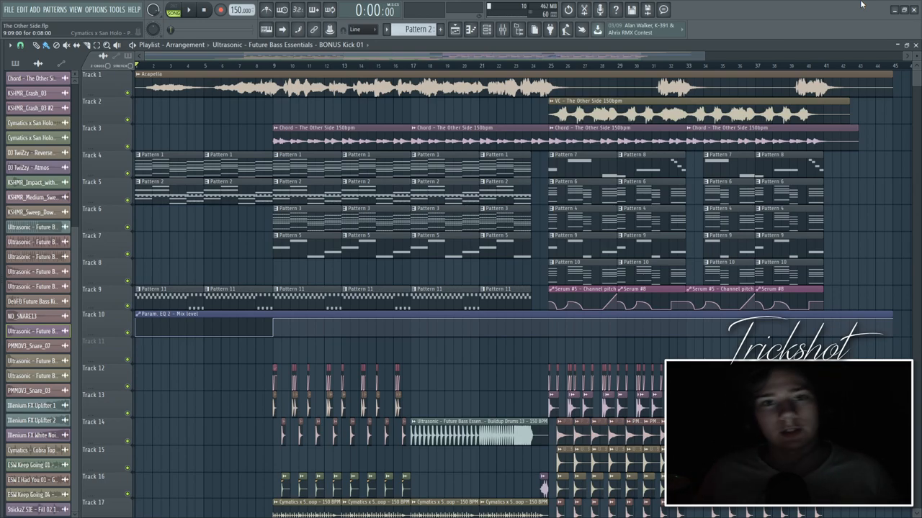
{"action": "scroll", "scroll_direction": "down", "scroll_amount": 3}
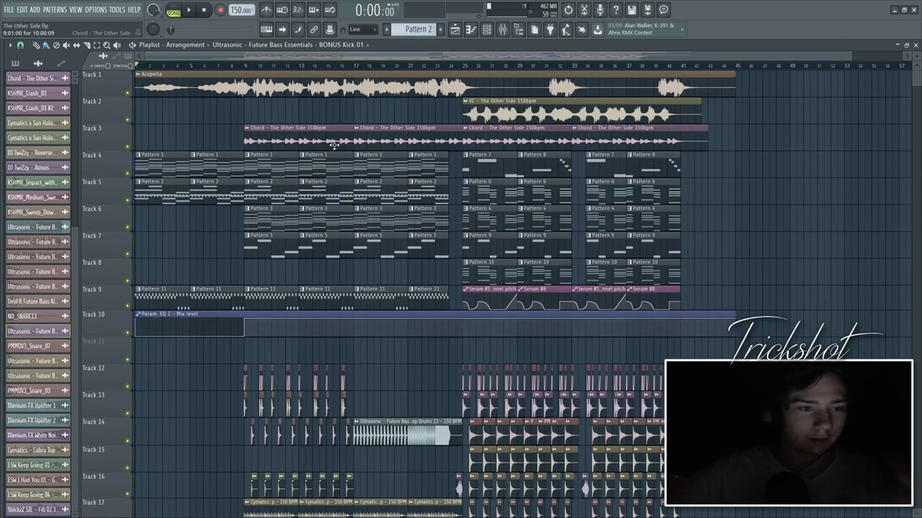
{"action": "scroll", "scroll_direction": "down", "scroll_amount": 3}
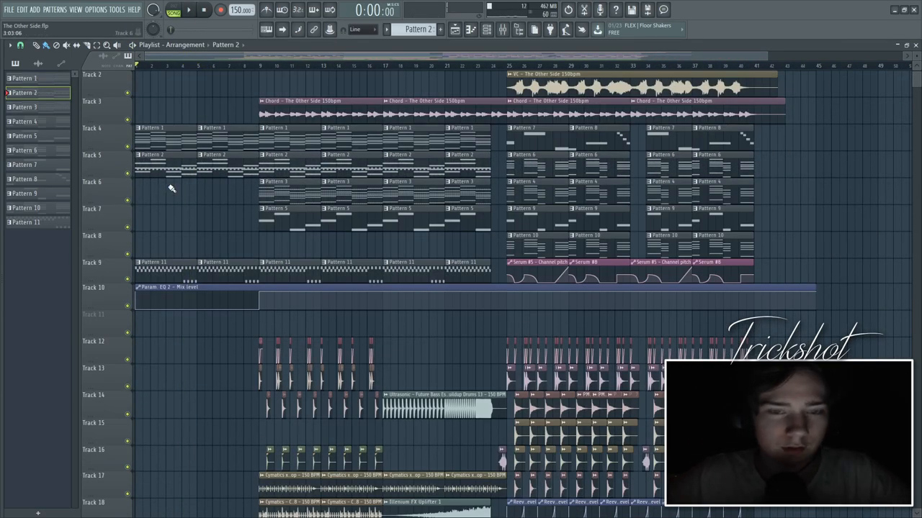
{"action": "mouse_move", "coordinate": [197, 182]}
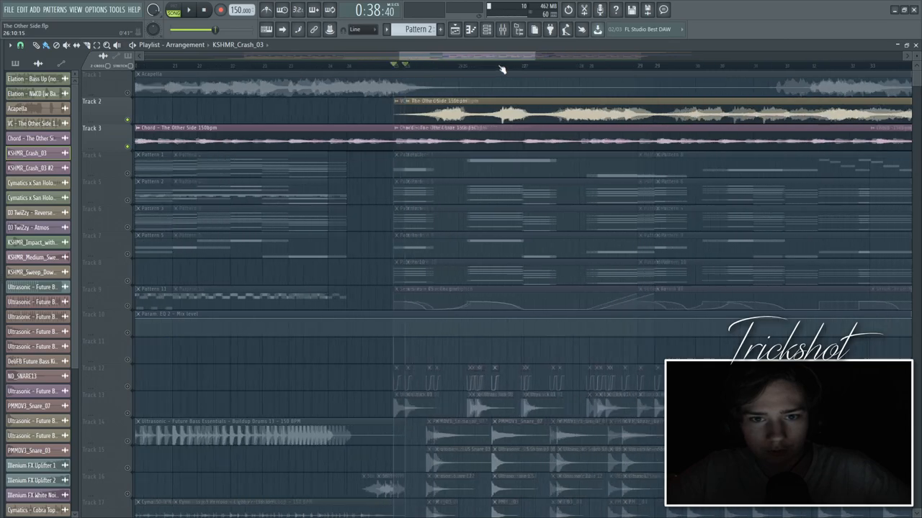
{"action": "scroll", "scroll_direction": "right", "scroll_amount": 3}
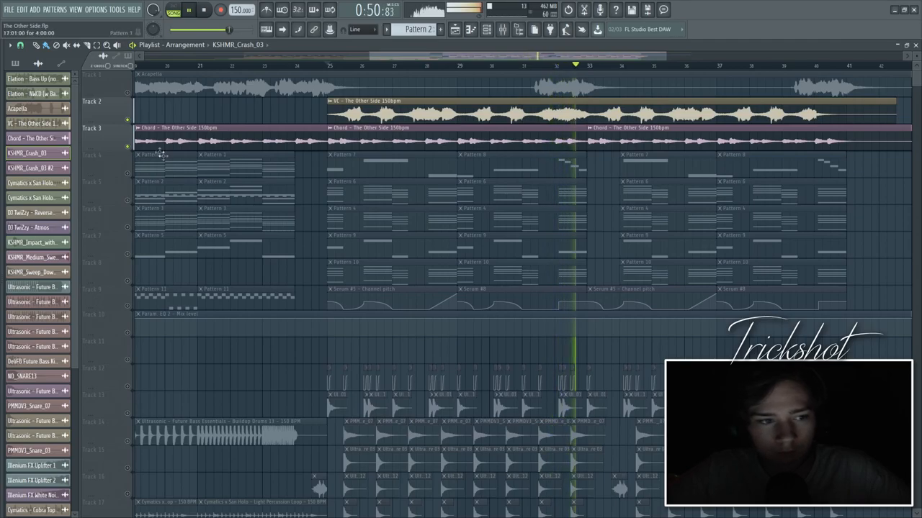
{"action": "scroll", "scroll_direction": "down", "scroll_amount": 3}
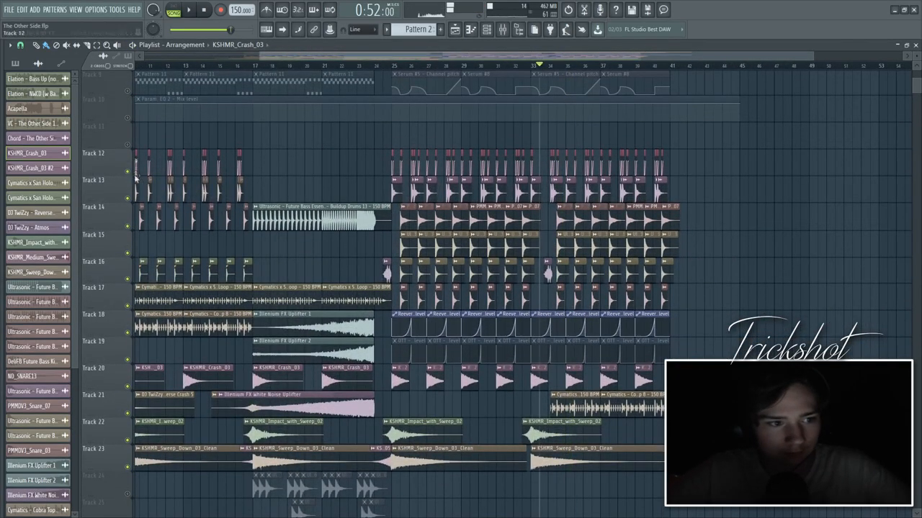
{"action": "scroll", "scroll_direction": "up", "scroll_amount": 3}
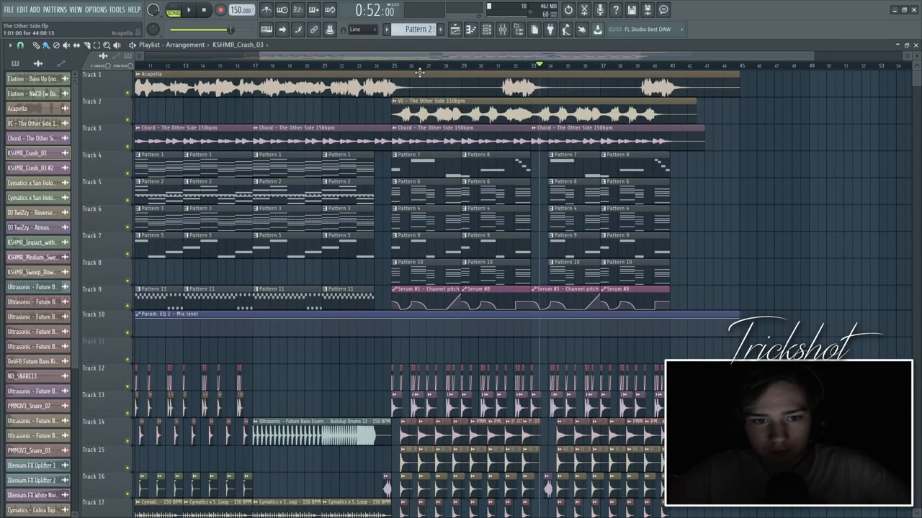